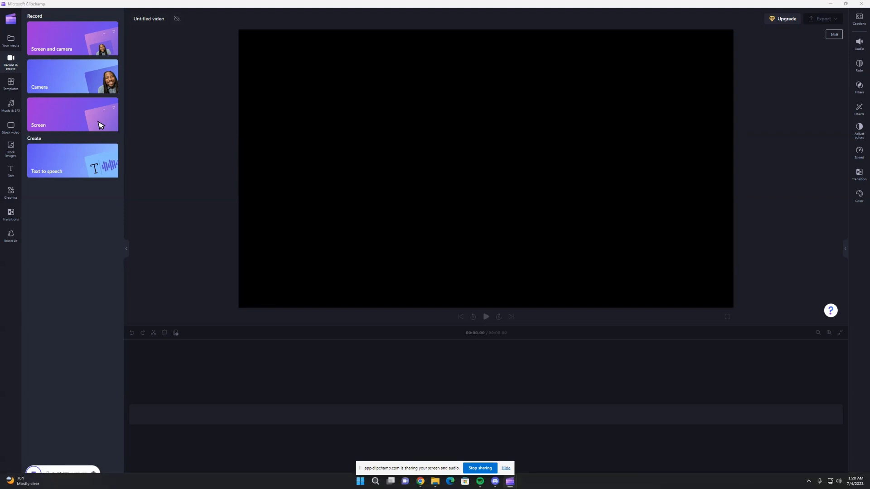
{"action": "mouse_move", "coordinate": [553, 311]}
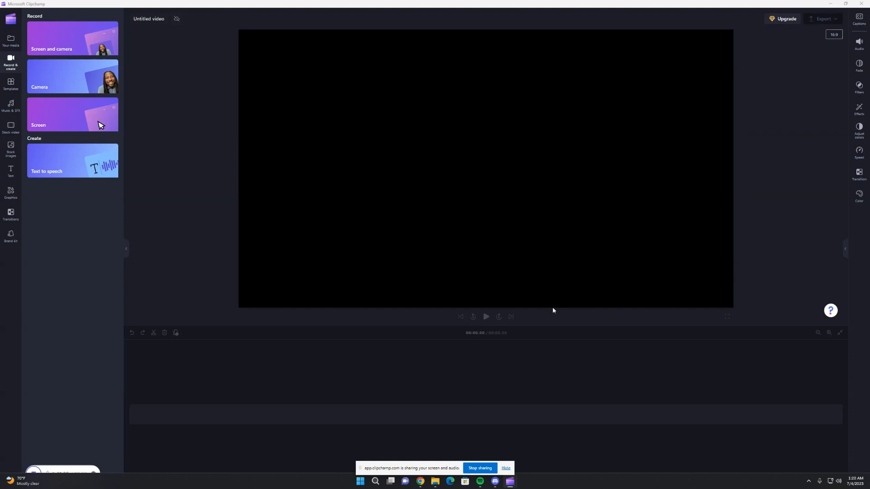